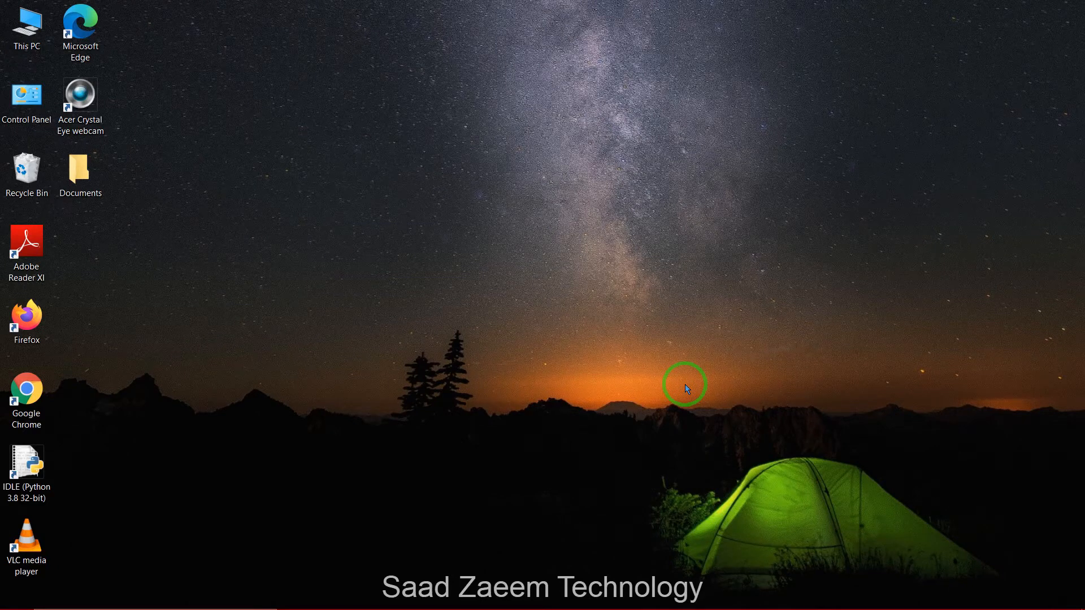
pyautogui.moveTo(832, 452)
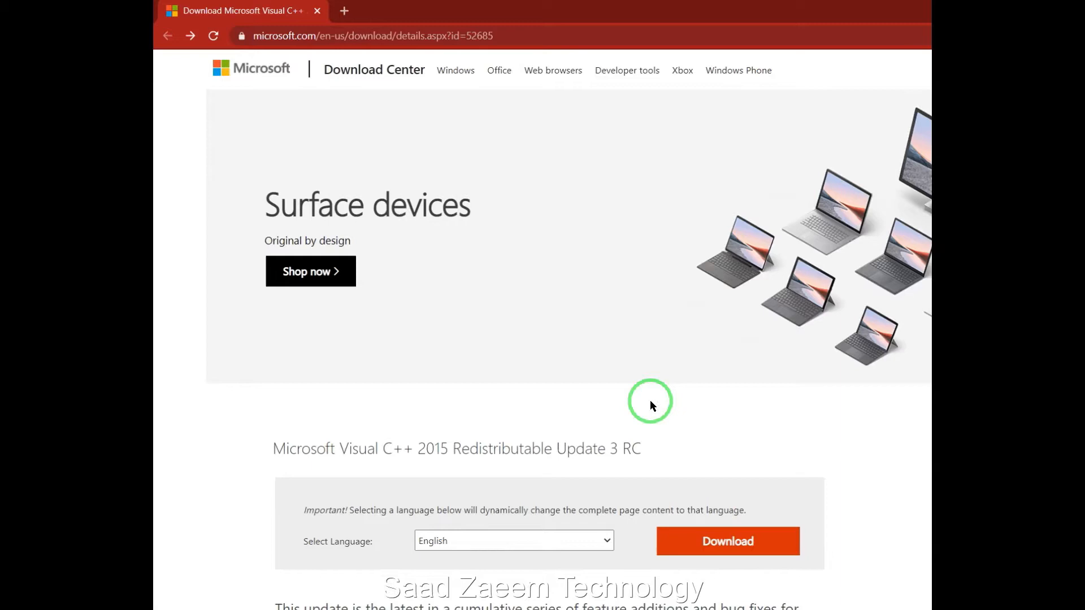
pyautogui.moveTo(526, 33)
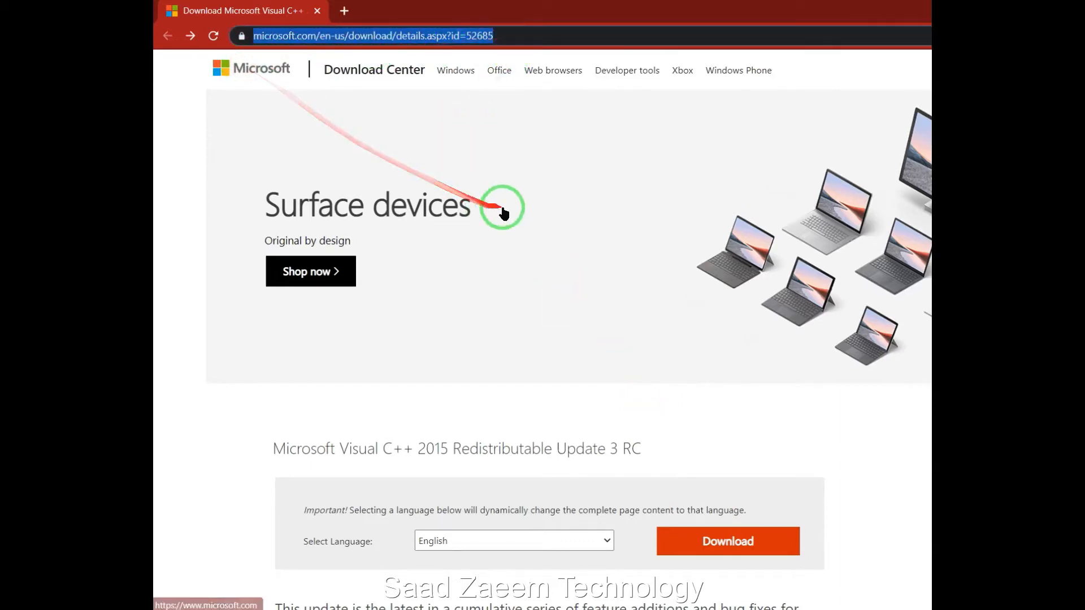
pyautogui.moveTo(600, 395)
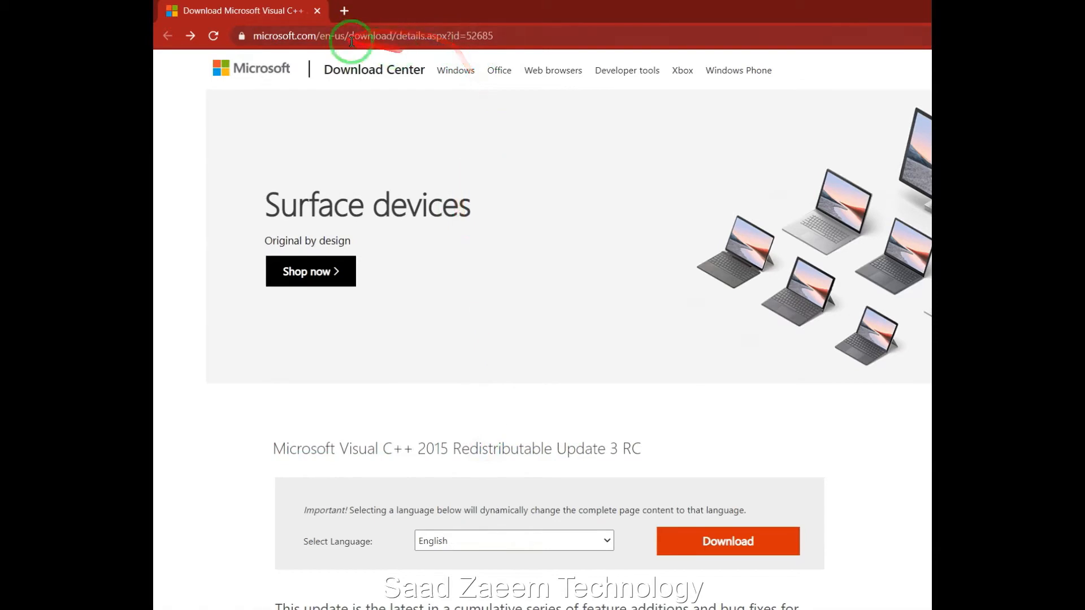
# - Open the Download button's file choices for Visual C++ 2015 Redistributable Update 3 RC
pyautogui.scroll(-3)
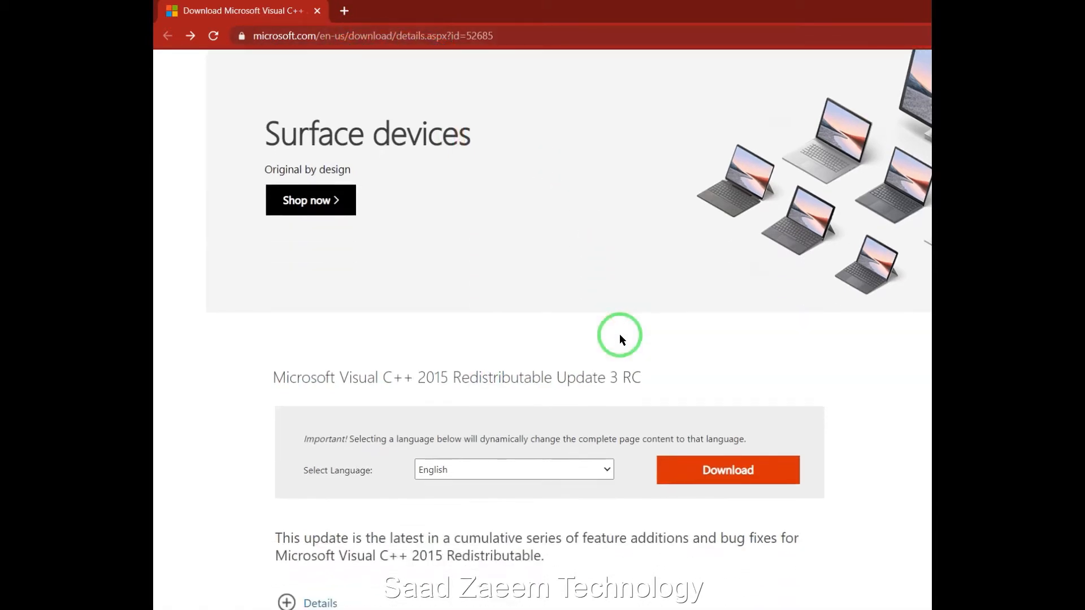
pyautogui.scroll(-3)
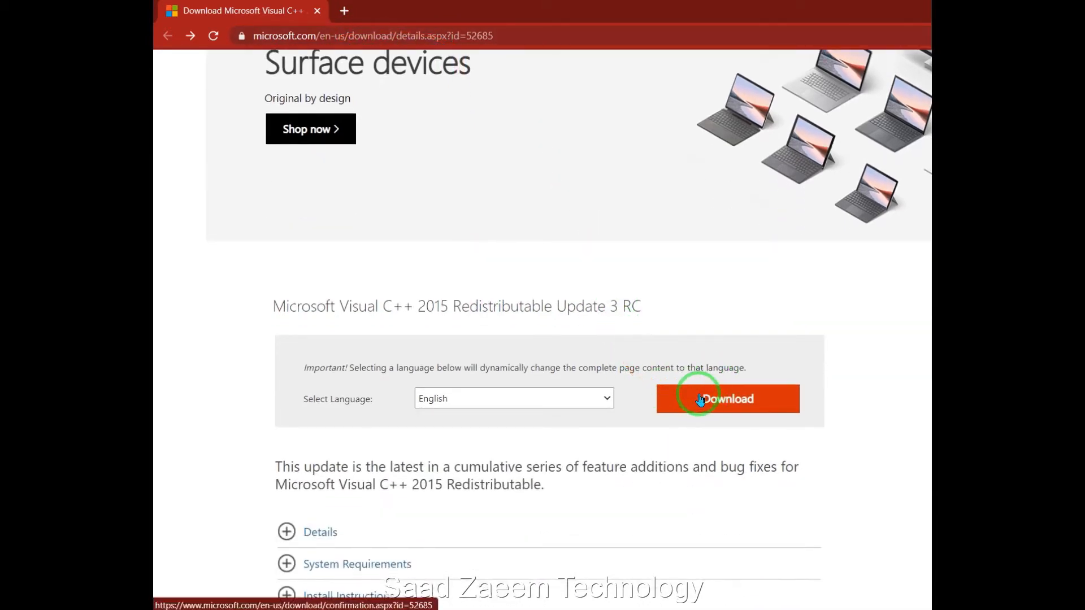
pyautogui.click(726, 398)
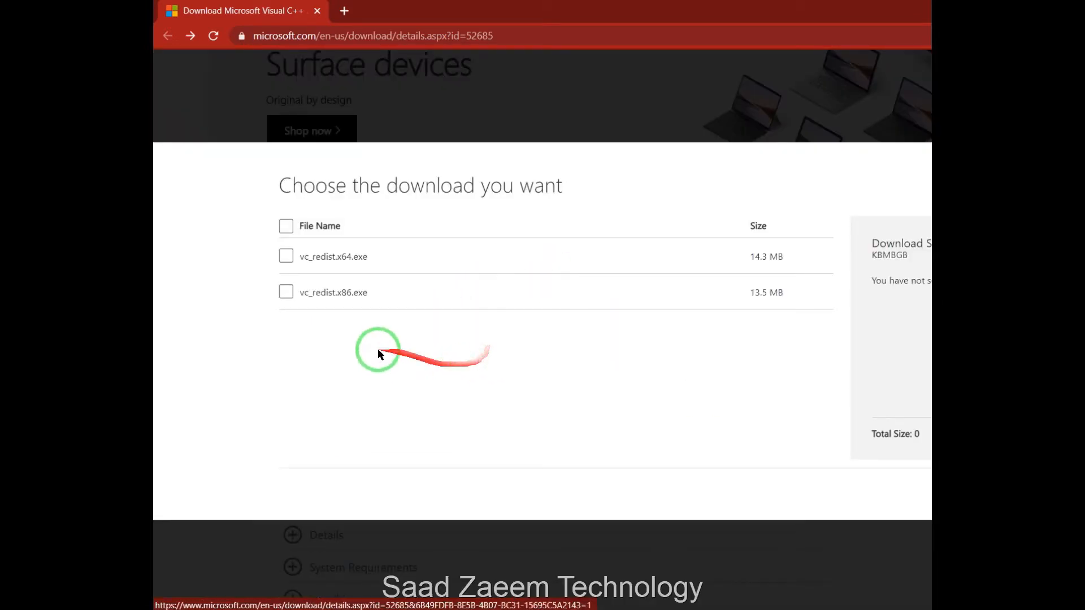
# - Tick vc_redist.x64.exe and vc_redist.x86.exe, about 27.8 MB in total
pyautogui.click(286, 255)
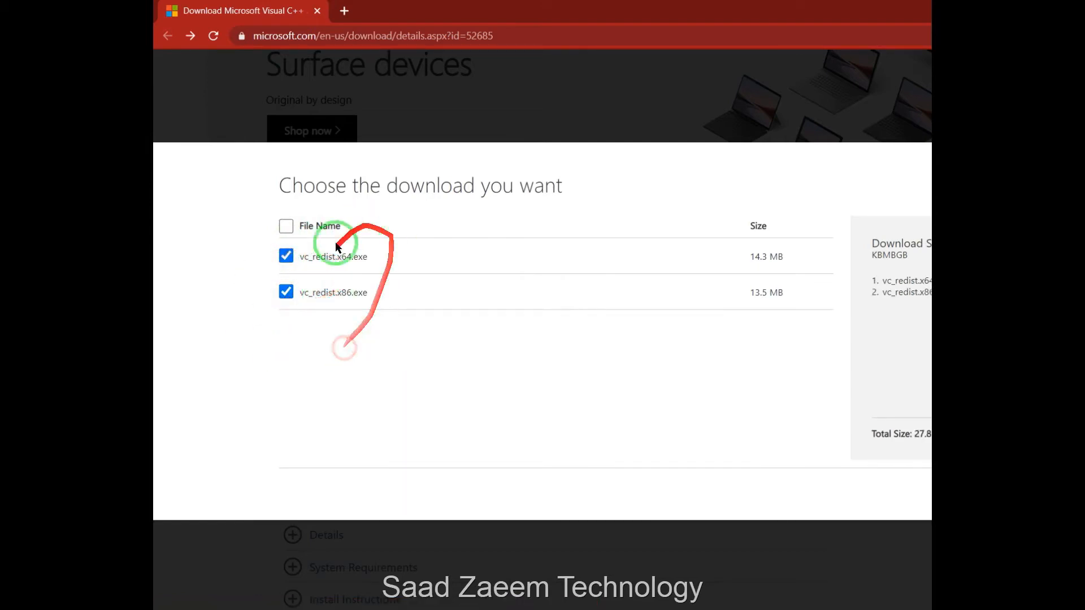
pyautogui.moveTo(329, 369)
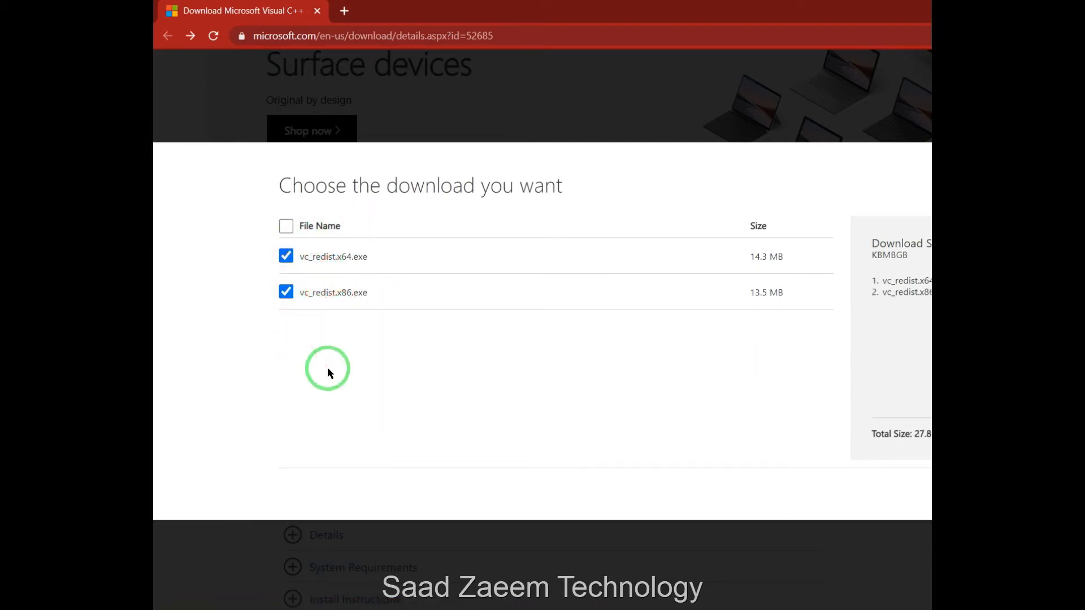
pyautogui.moveTo(337, 398)
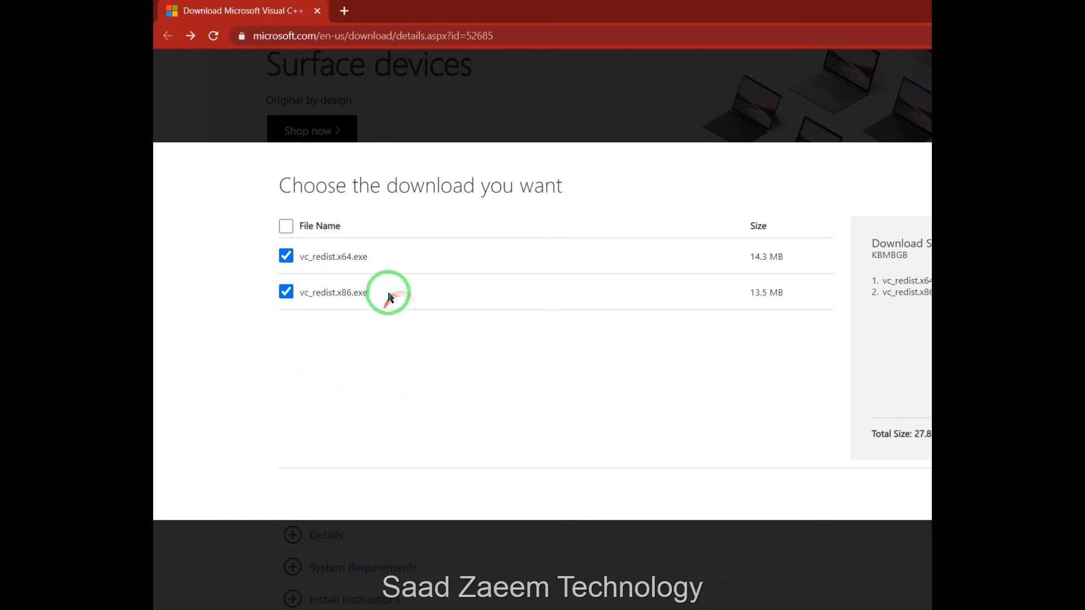
pyautogui.moveTo(373, 346)
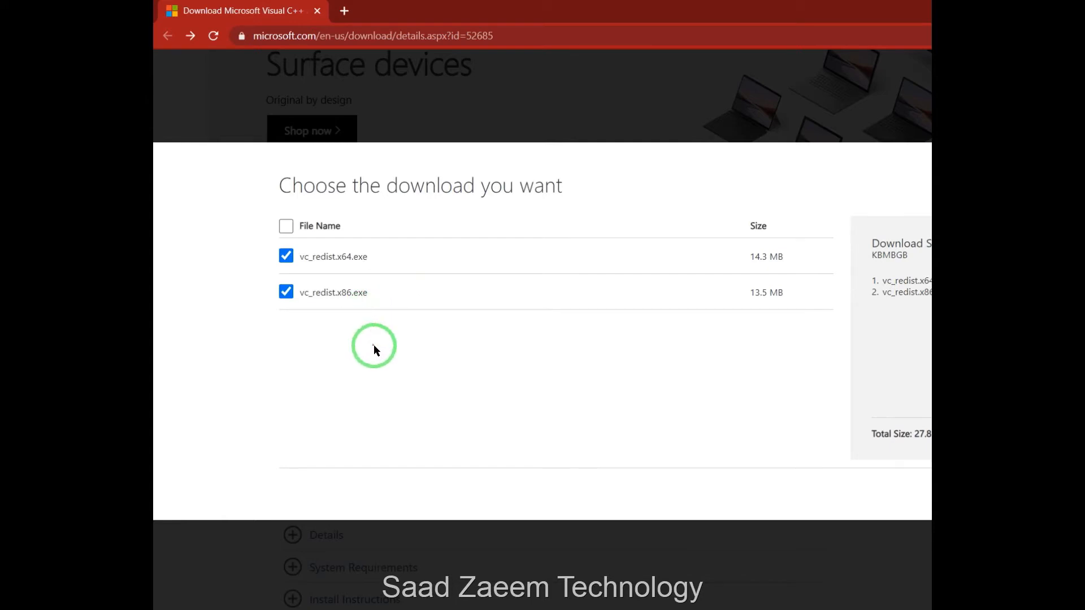
pyautogui.moveTo(377, 358)
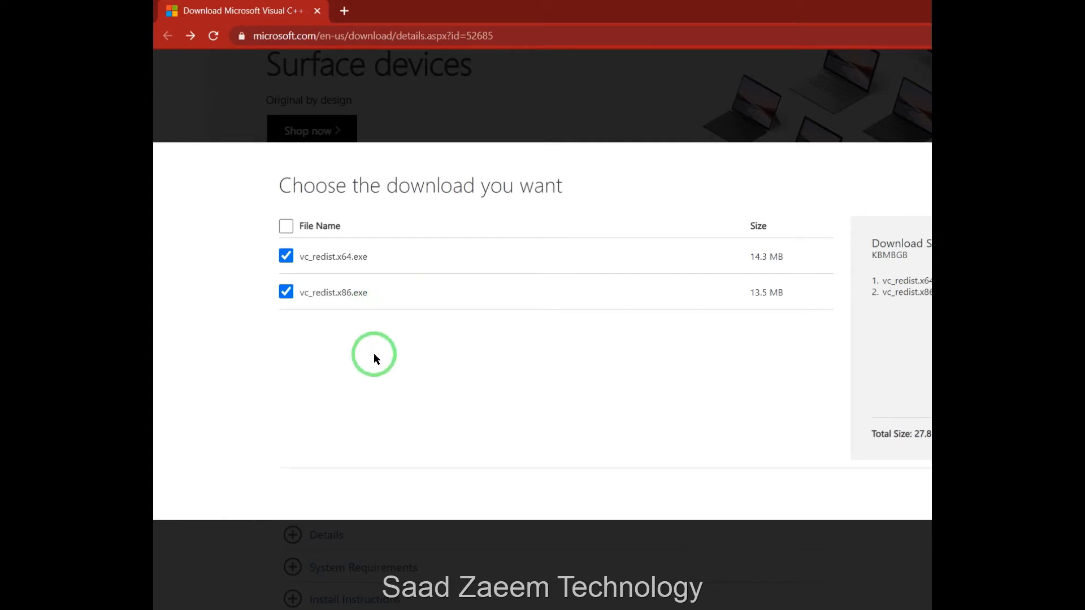
pyautogui.moveTo(796, 108)
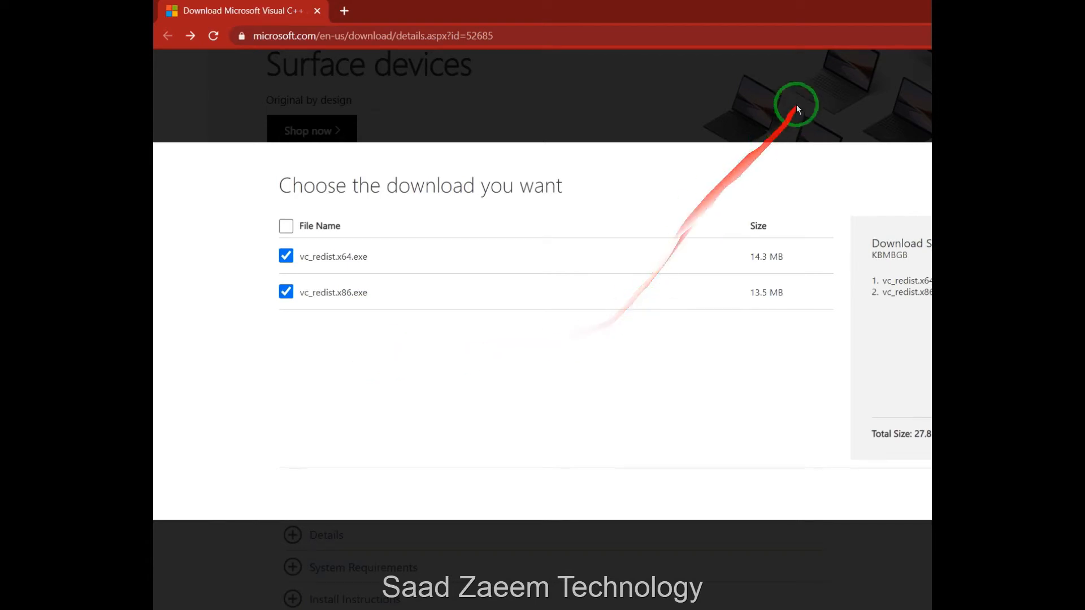
pyautogui.moveTo(810, 41)
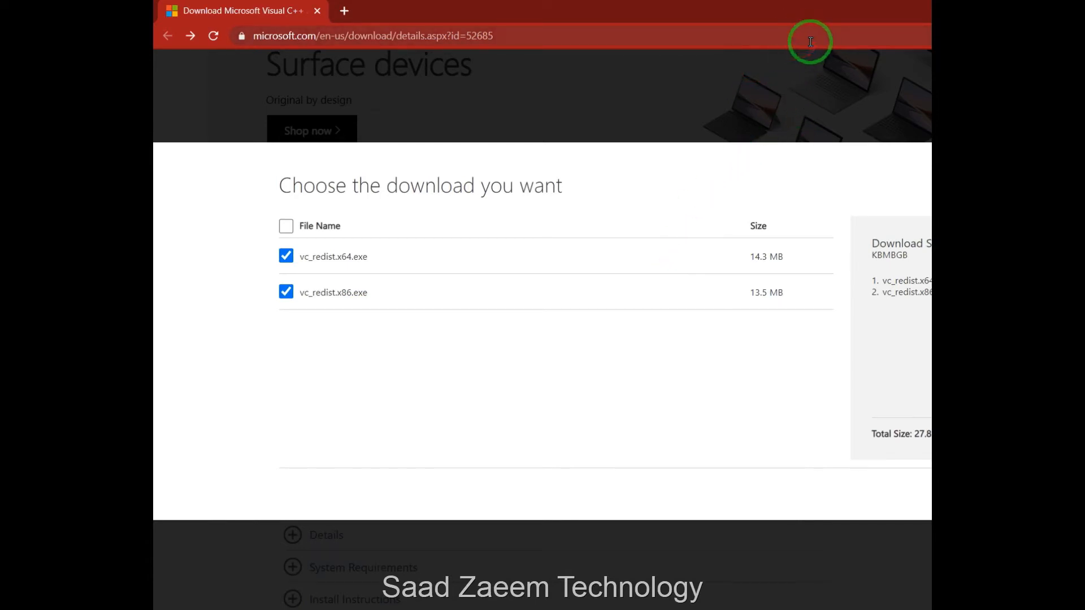
pyautogui.moveTo(832, 63)
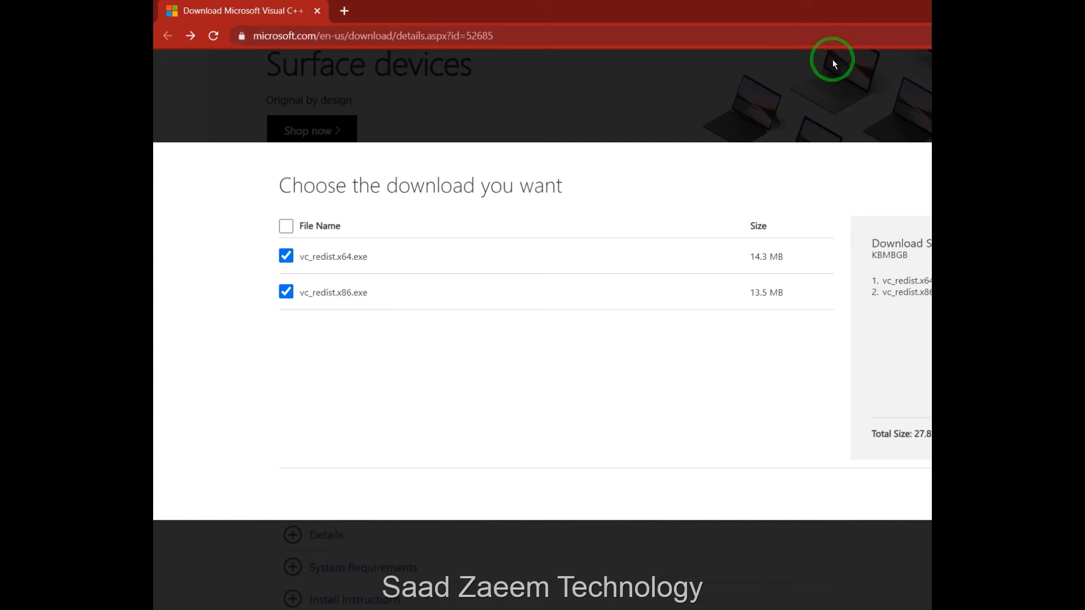
pyautogui.moveTo(770, 218)
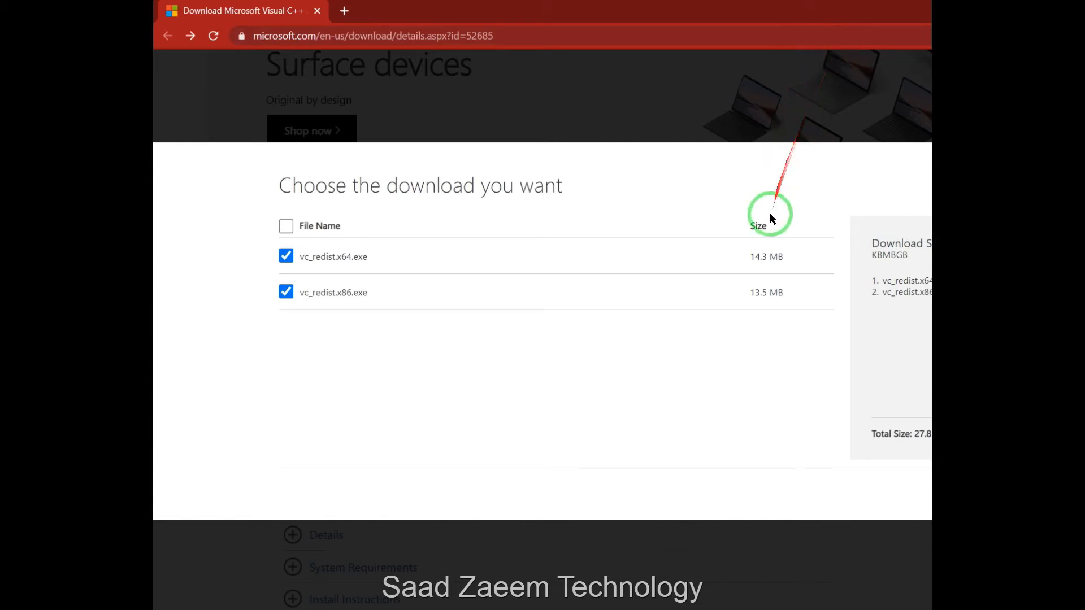
pyautogui.moveTo(791, 388)
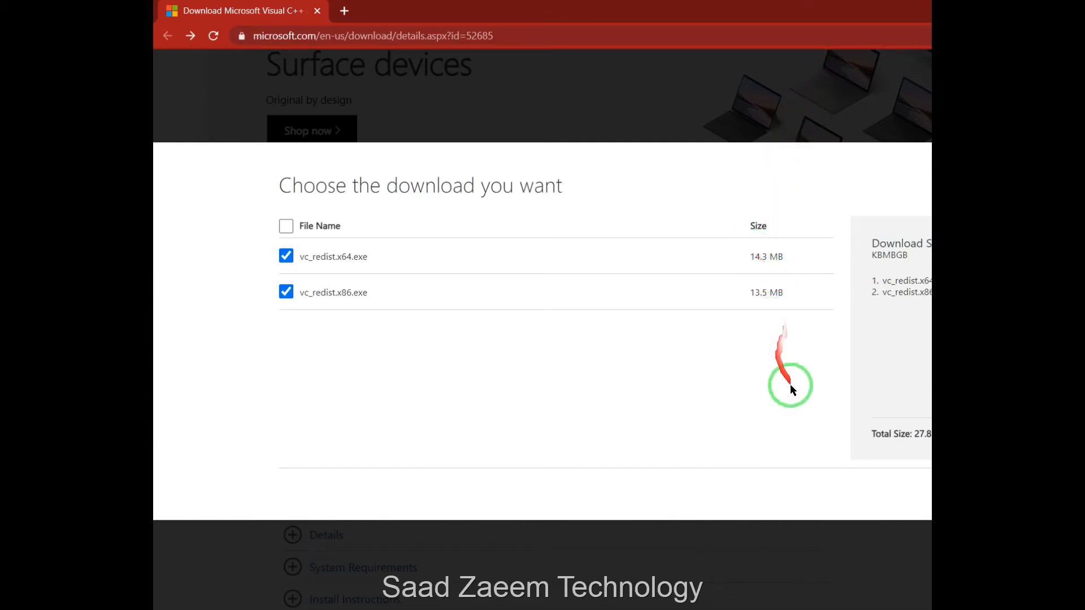
pyautogui.moveTo(795, 407)
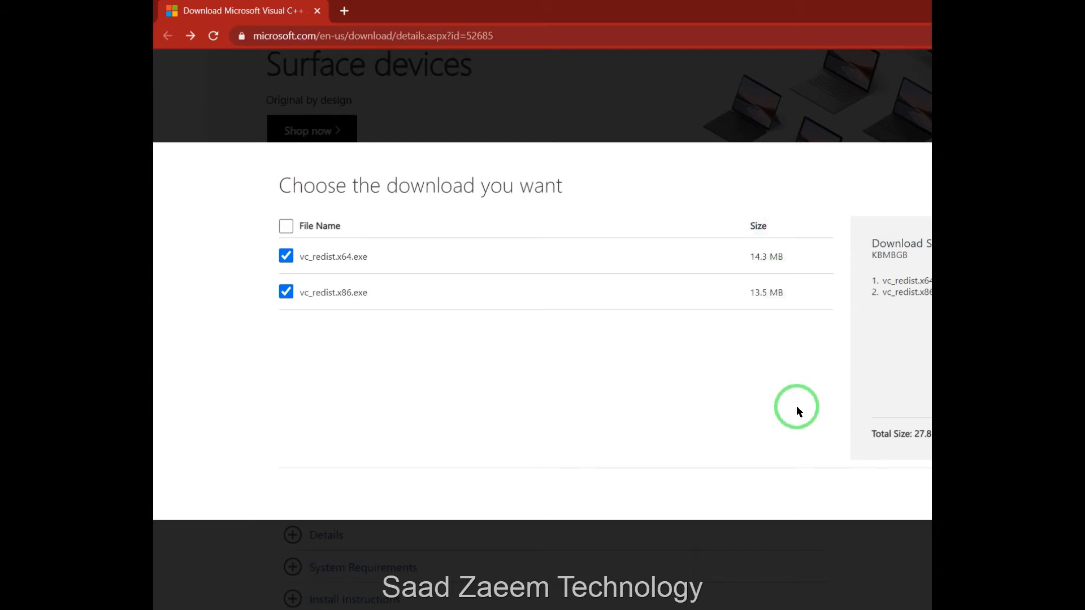
# - Confirm the two-installer selection with Next so vc_redist.x64.exe starts downloading
pyautogui.click(937, 494)
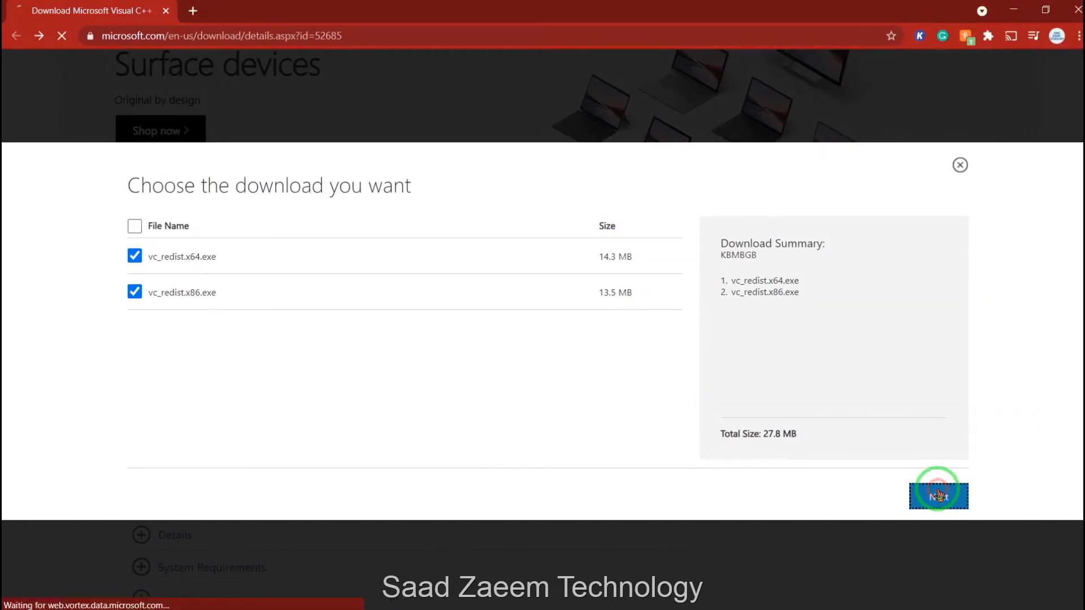
pyautogui.click(938, 493)
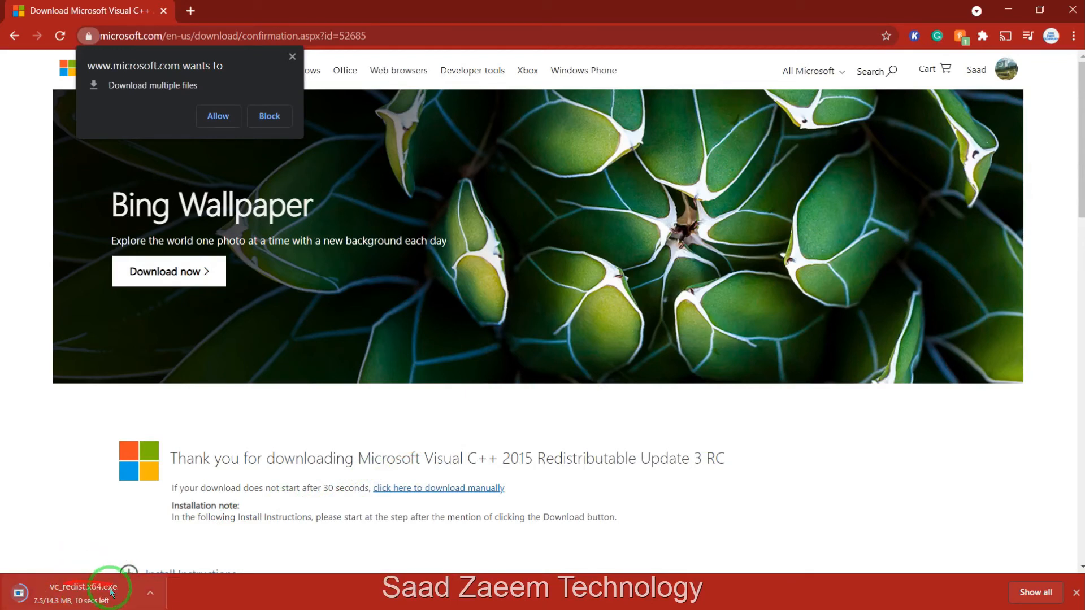
pyautogui.scroll(-3)
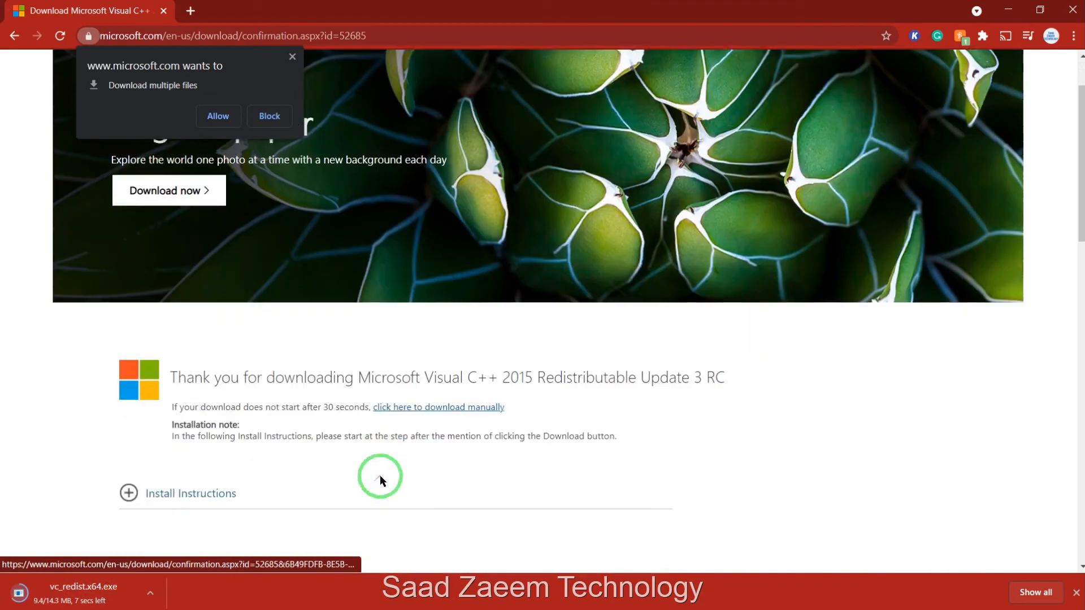
pyautogui.scroll(-3)
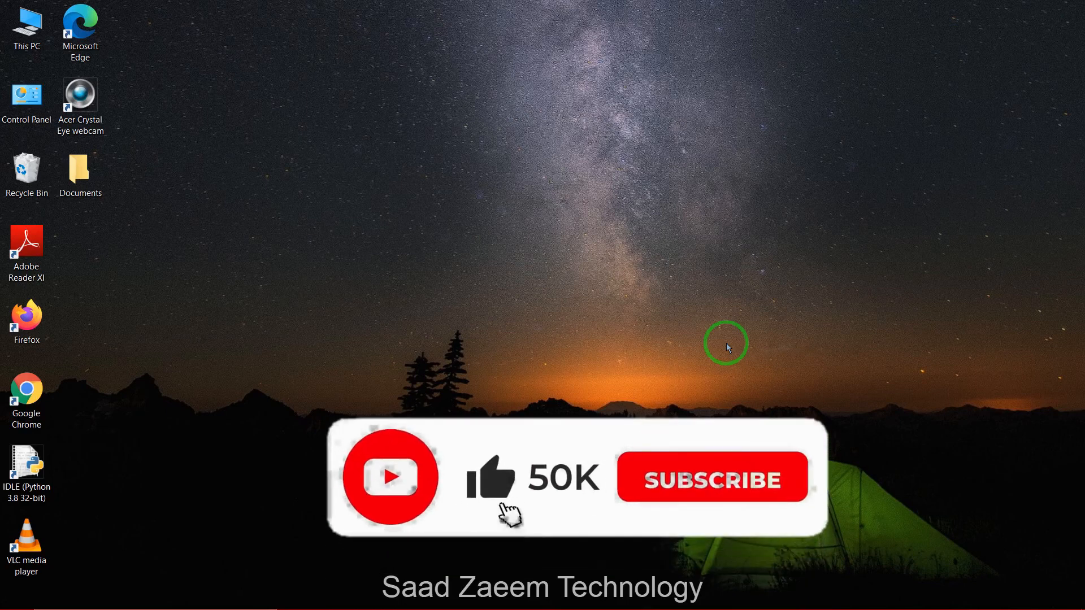
pyautogui.click(711, 479)
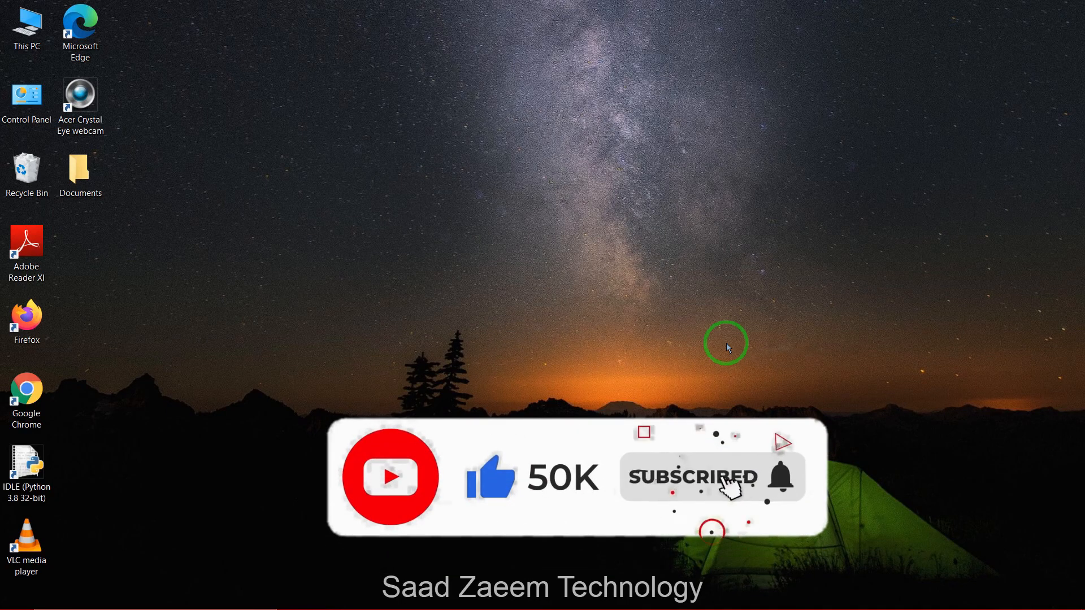